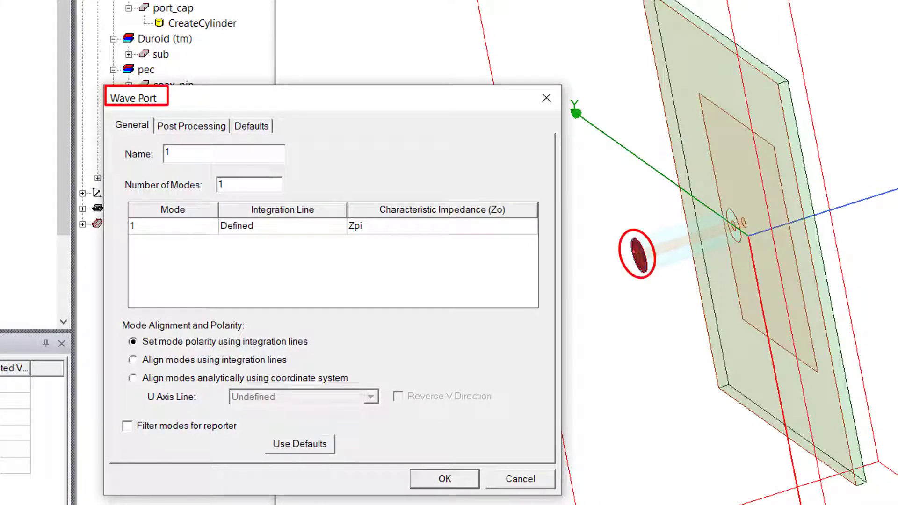
# Close the Wave Port dialog and open the RectProbe_WP_DM design with its centre port sheet
pyautogui.click(444, 478)
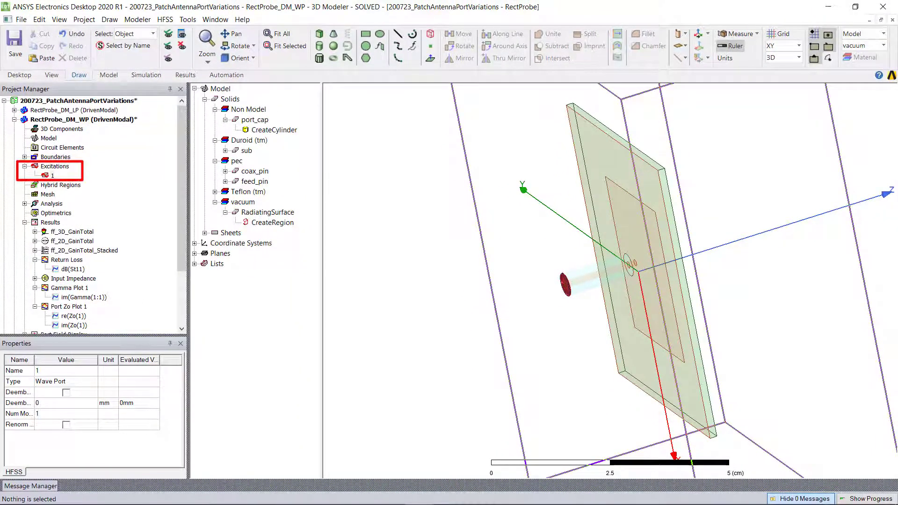
pyautogui.click(54, 166)
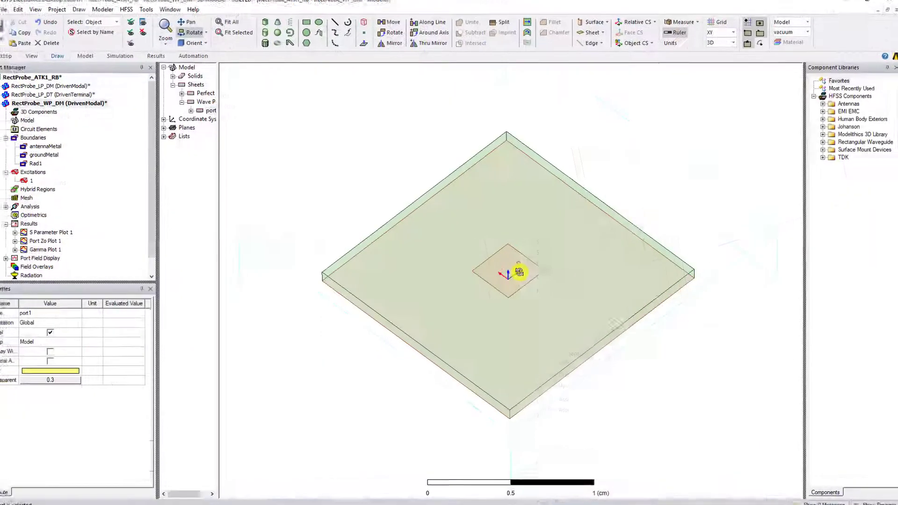
# Right-click the small centre port sheet to list its excitation types
pyautogui.rightClick(510, 273)
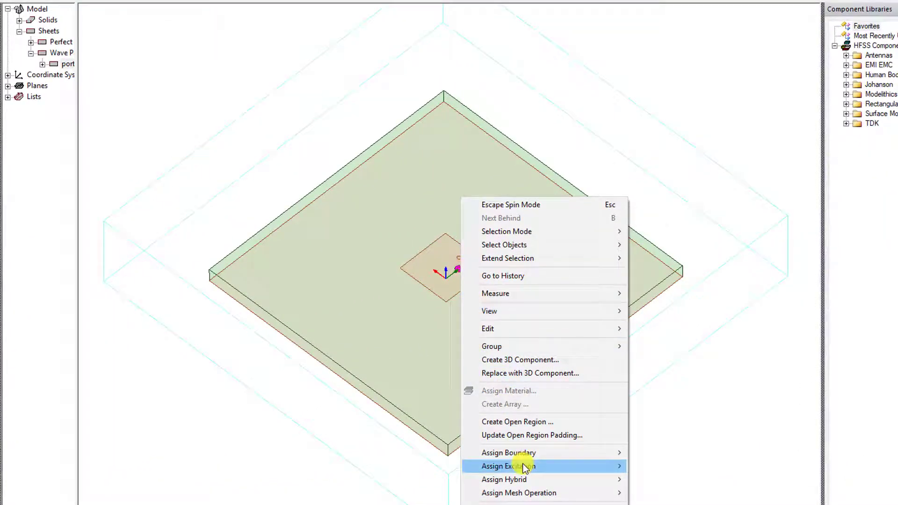
pyautogui.moveTo(509, 466)
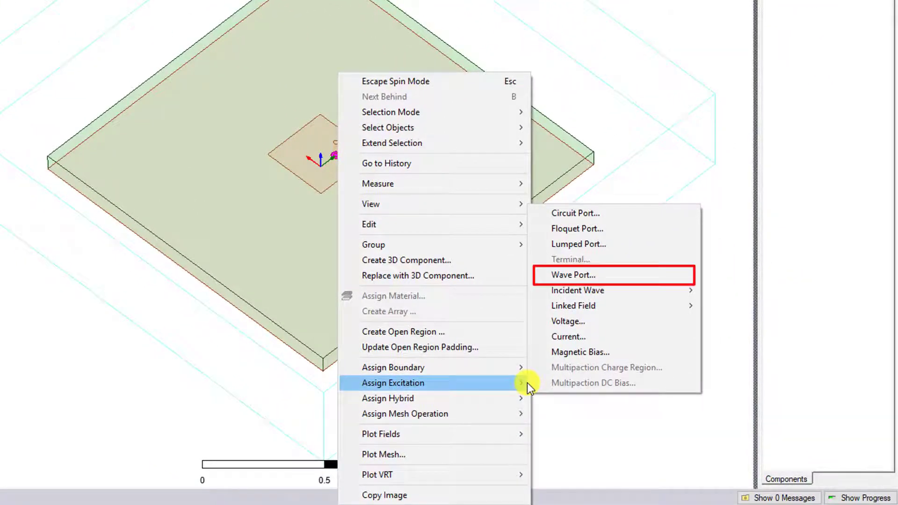
pyautogui.moveTo(577, 228)
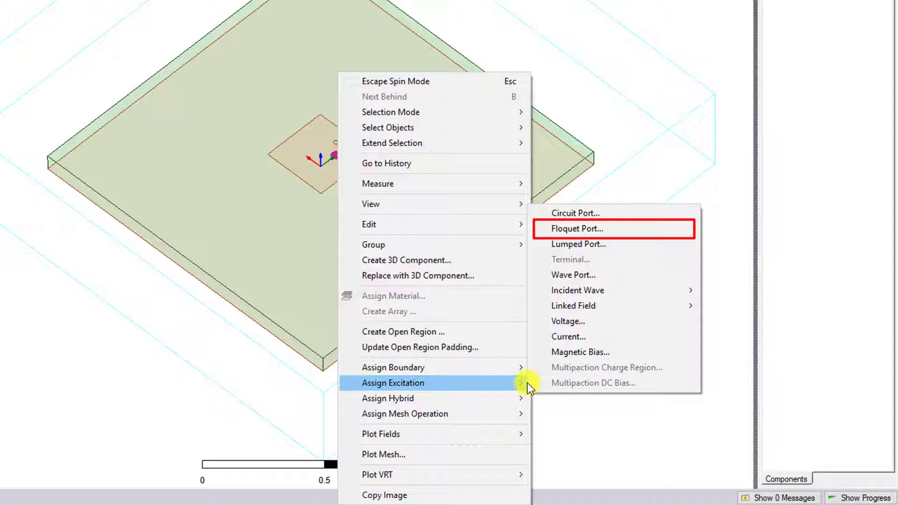
pyautogui.moveTo(577, 290)
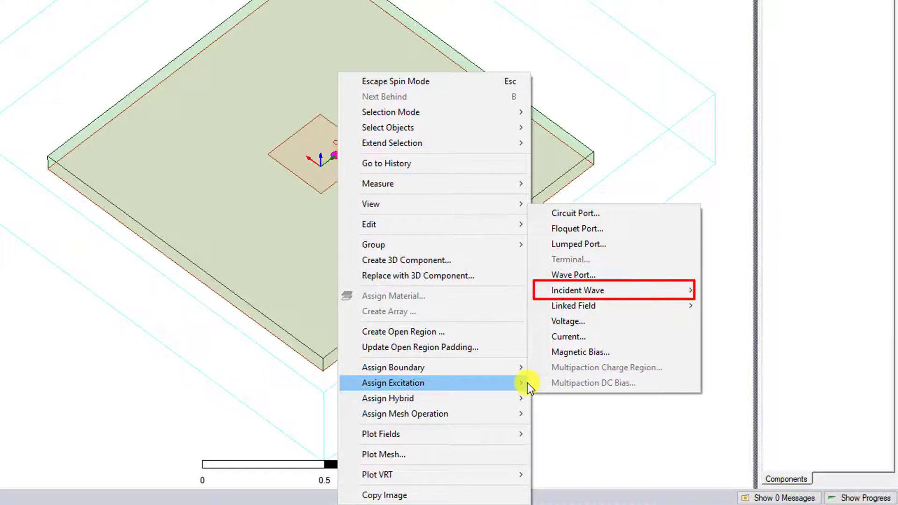
pyautogui.moveTo(569, 321)
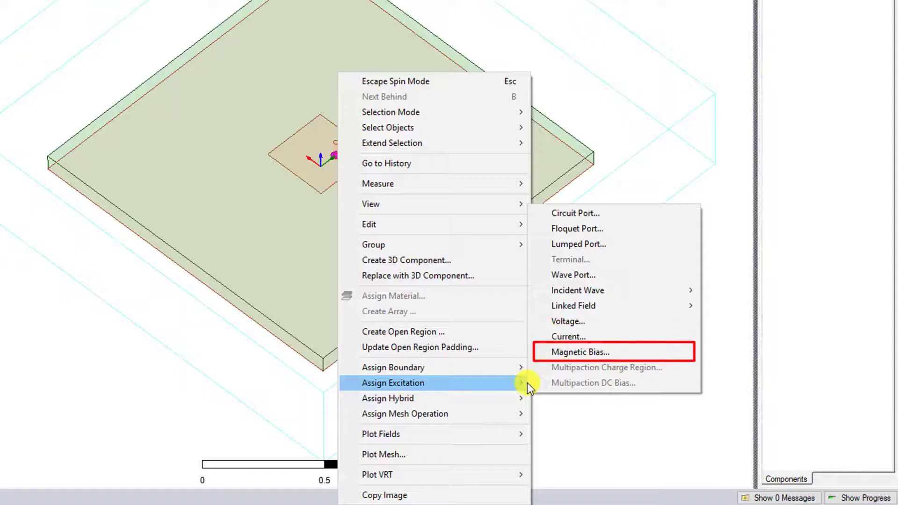
pyautogui.moveTo(574, 212)
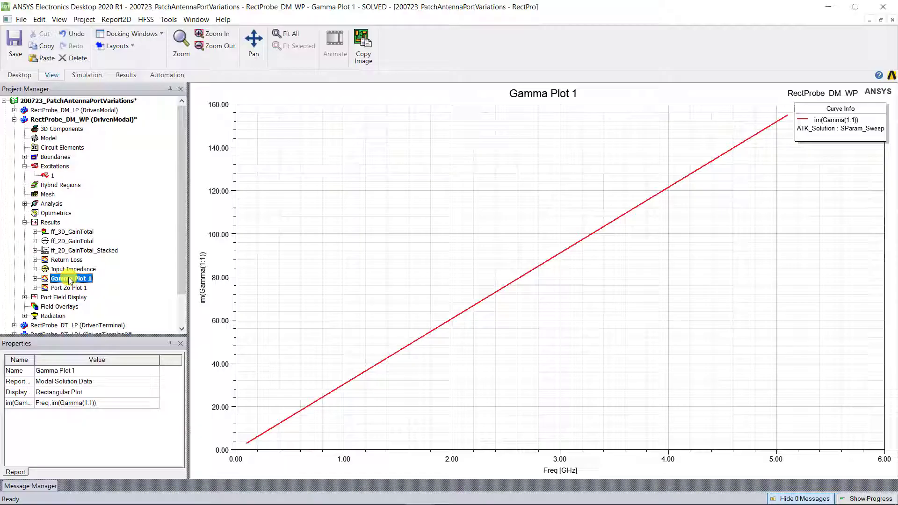
# Open the Differential Microstrip_DM_WP design with two traces in the air box
pyautogui.click(67, 259)
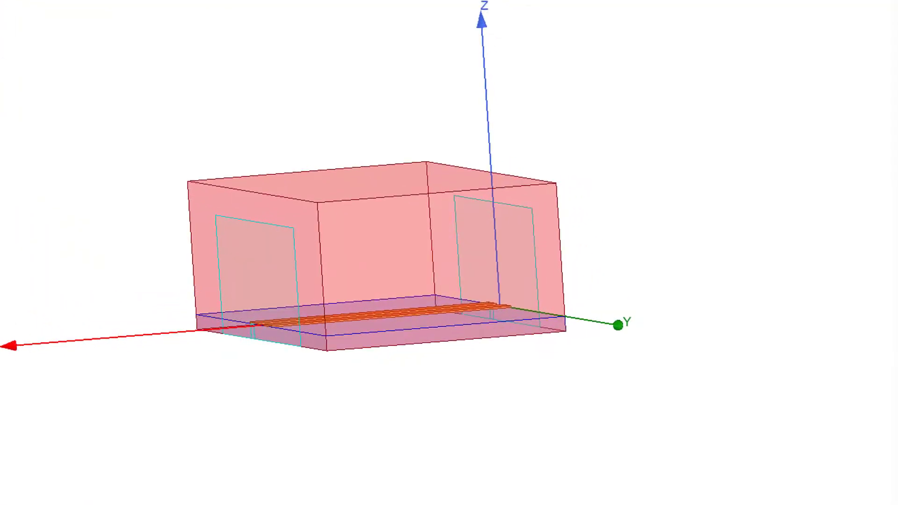
pyautogui.click(258, 258)
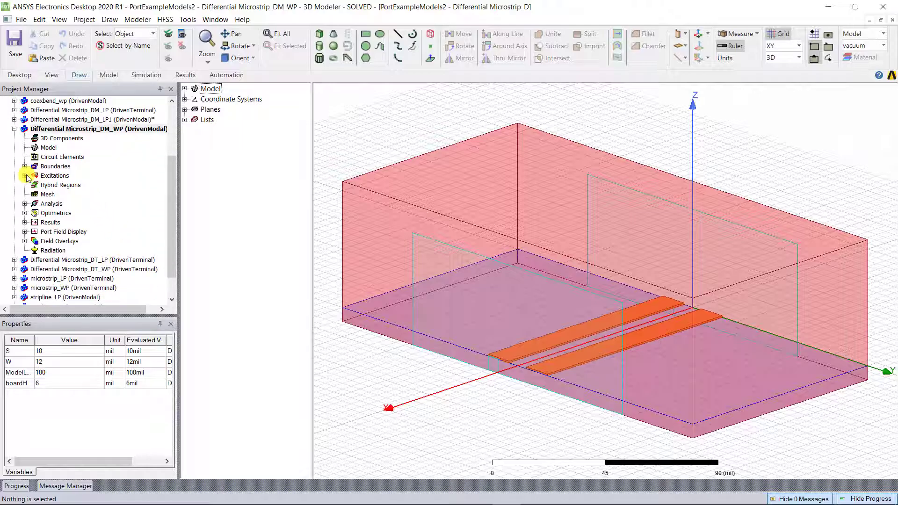
# Inspect the Edit Sources magnitudes for both ports and modes, then close it
pyautogui.rightClick(54, 176)
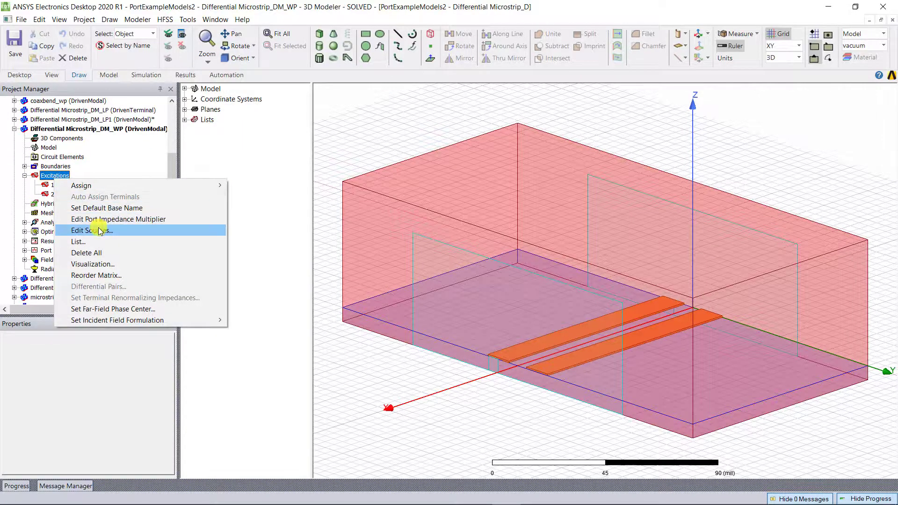
pyautogui.click(92, 230)
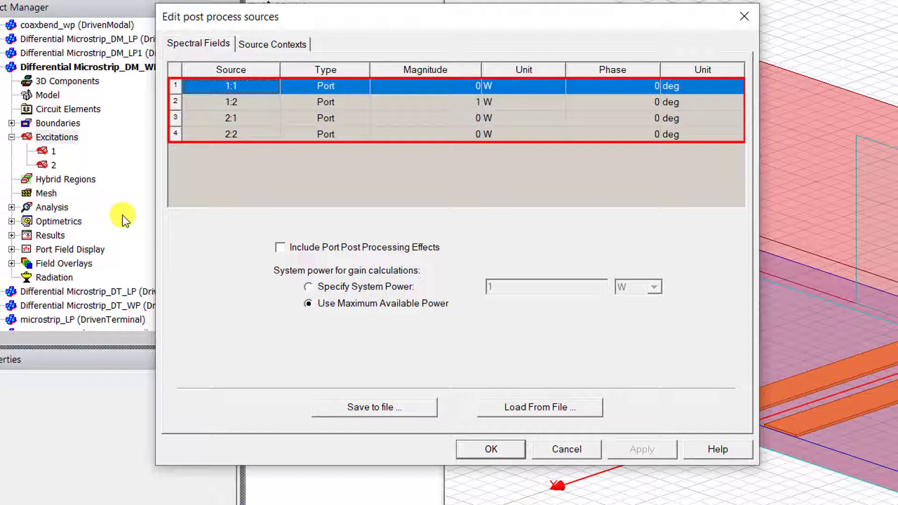
pyautogui.moveTo(353, 205)
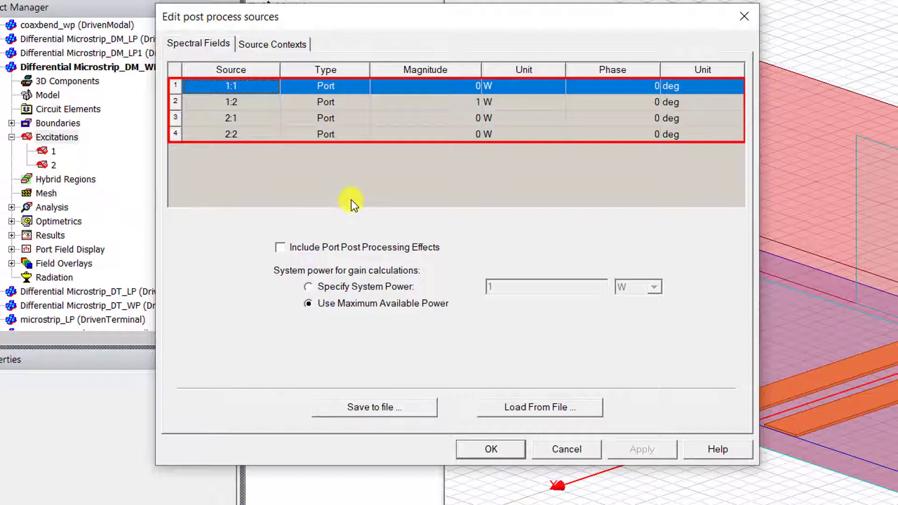
pyautogui.click(447, 102)
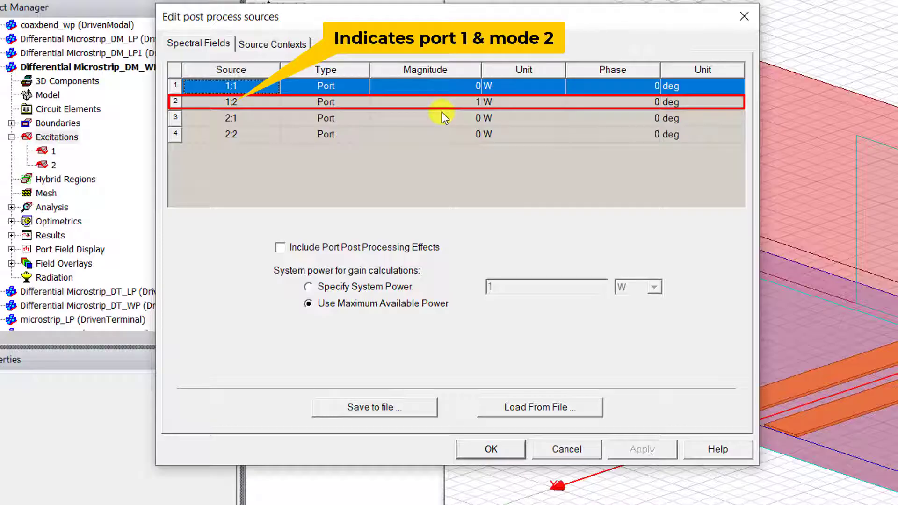
pyautogui.moveTo(453, 180)
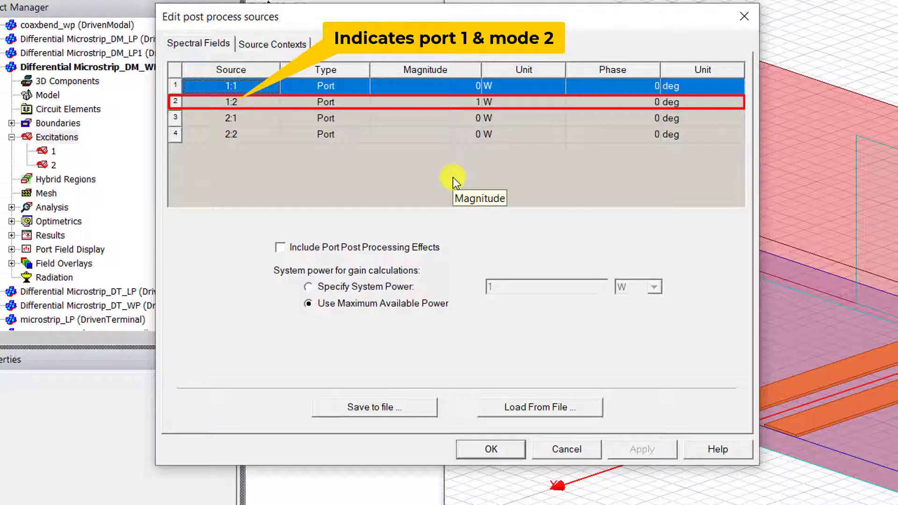
pyautogui.moveTo(454, 177)
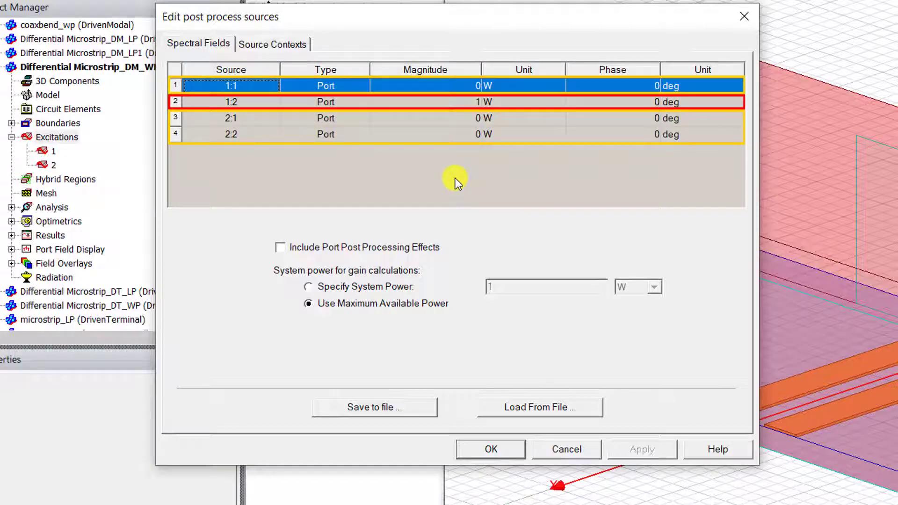
pyautogui.click(490, 449)
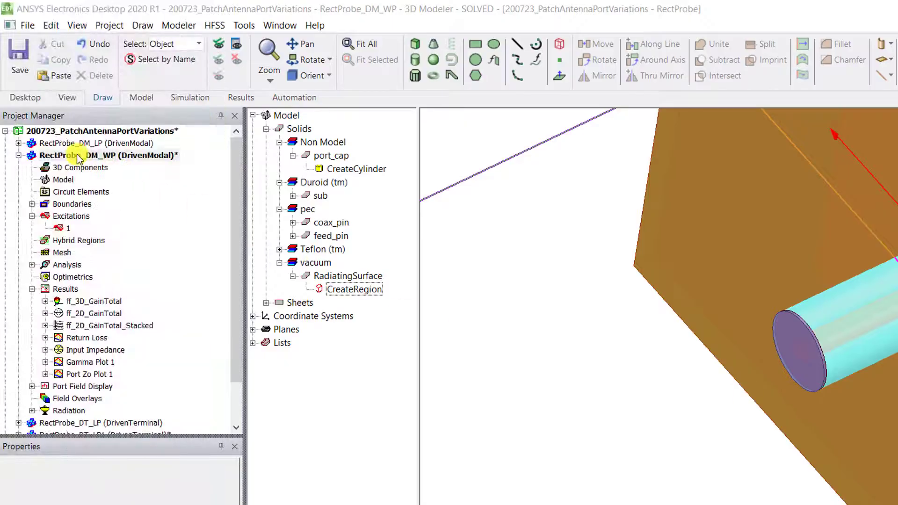
# Check the patch design's Solution Type choices, then bring up wave port 1's settings
pyautogui.rightClick(103, 155)
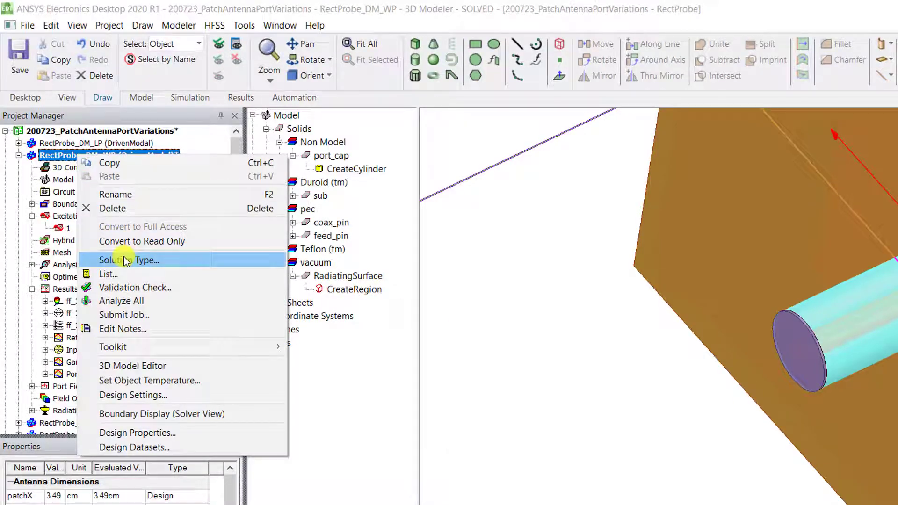
pyautogui.click(129, 260)
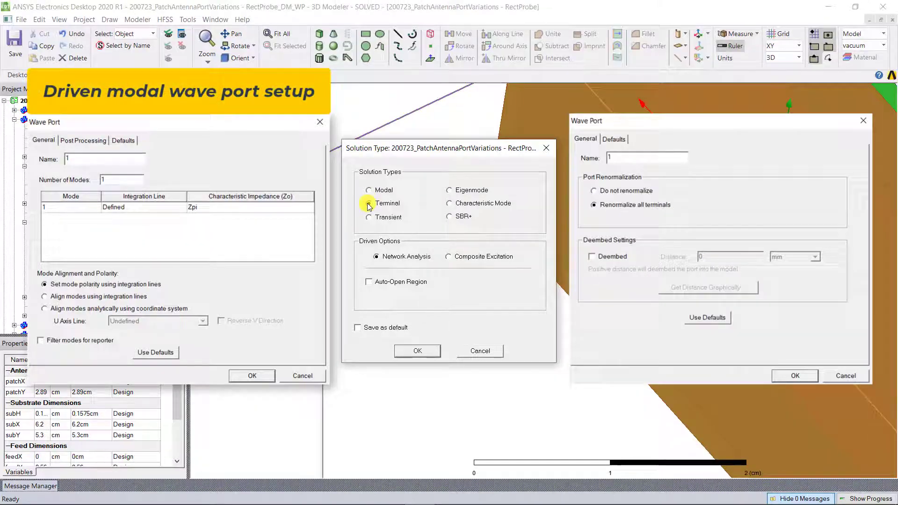
pyautogui.click(369, 203)
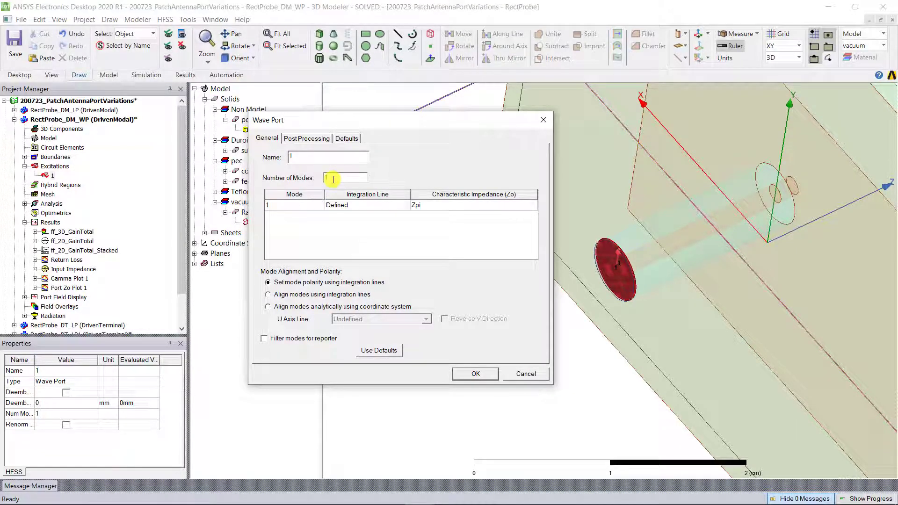
pyautogui.moveTo(475, 374)
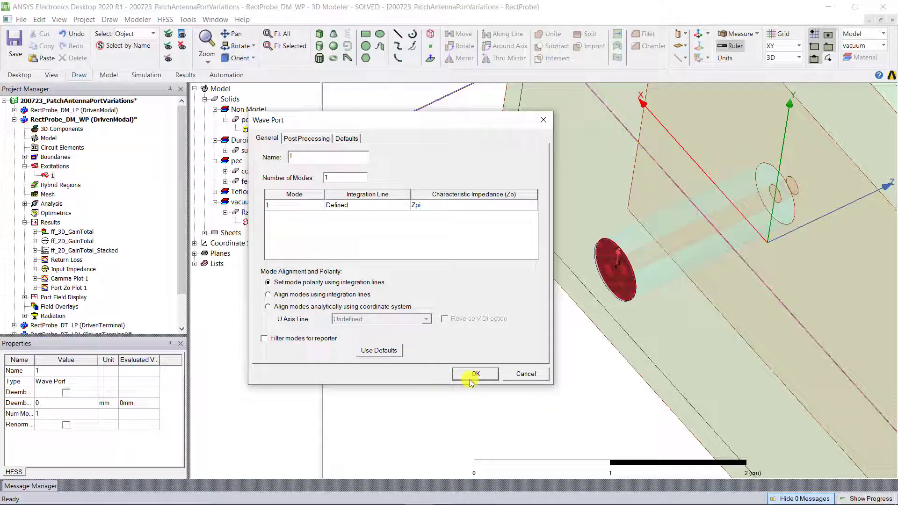
# Confirm port 1's Wave Port dialog and expand Differential Microstrip_DM_WP's excitations
pyautogui.click(474, 373)
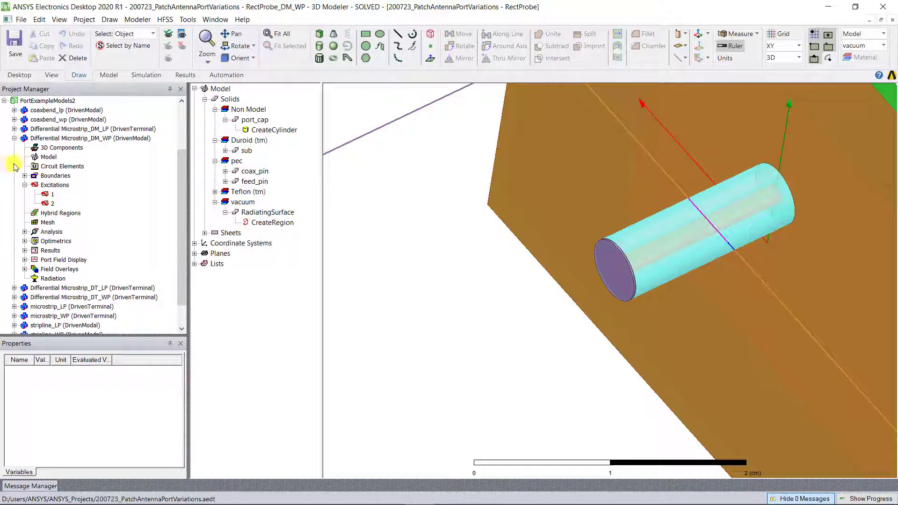
pyautogui.click(86, 138)
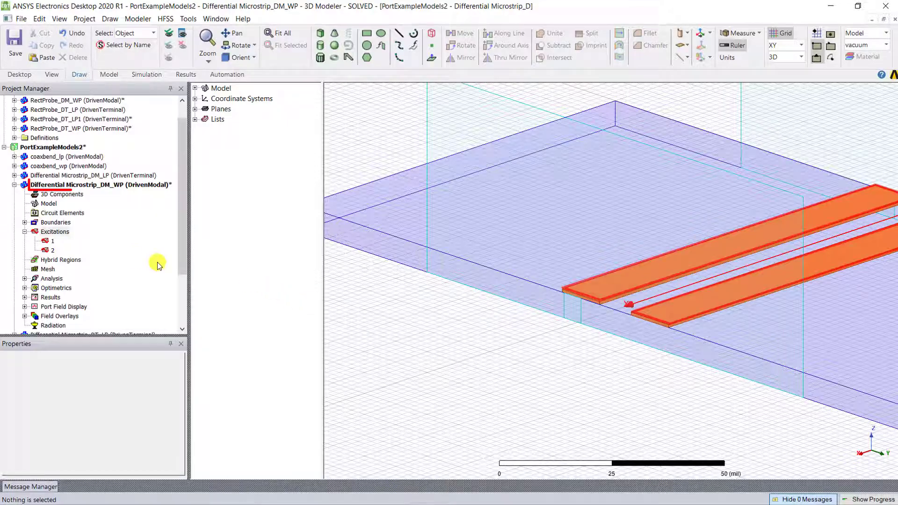
pyautogui.rightClick(52, 250)
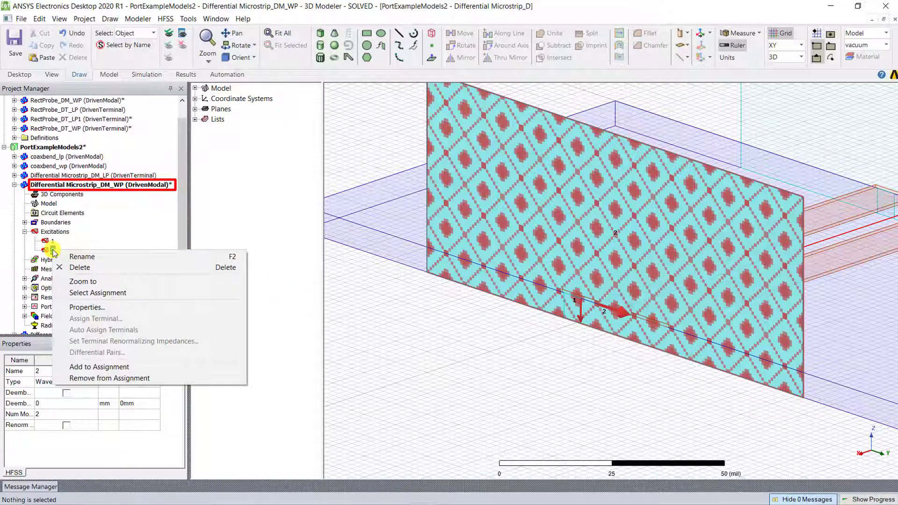
pyautogui.click(87, 307)
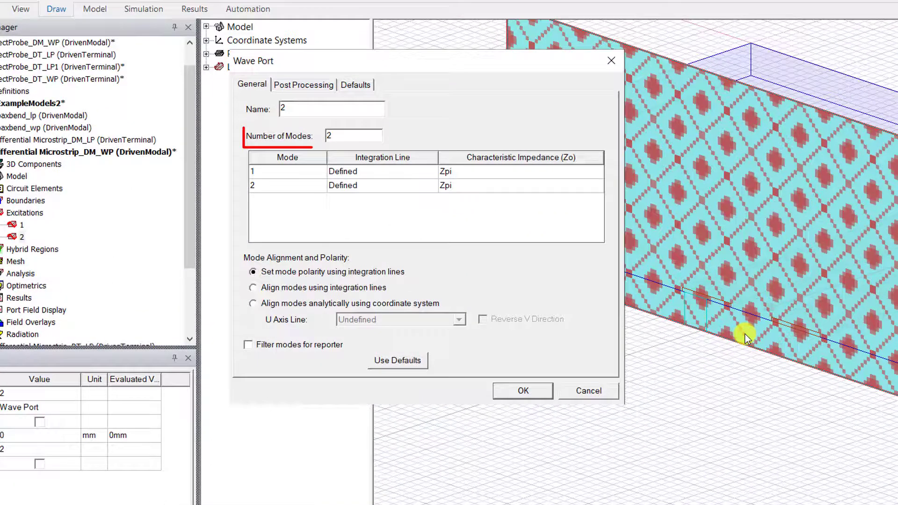
pyautogui.click(354, 135)
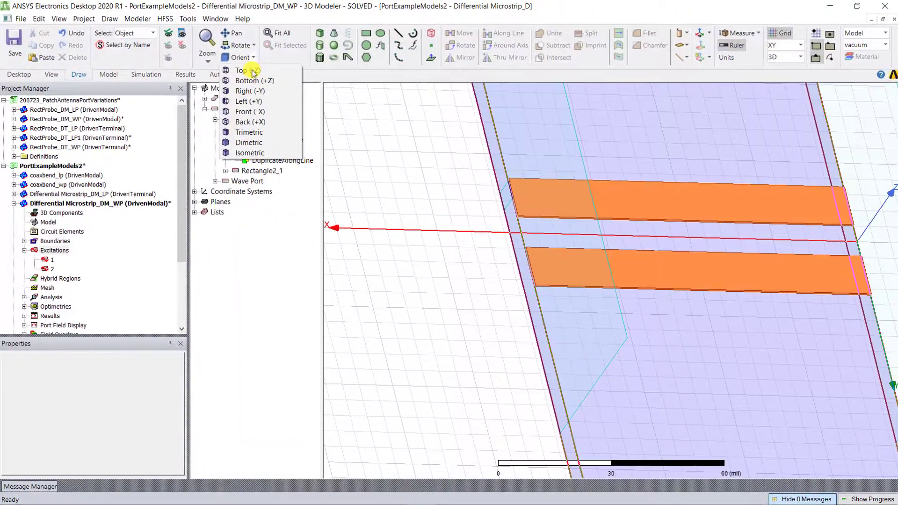
# Open wave port 2's Properties to inspect its two integration lines
pyautogui.rightClick(51, 268)
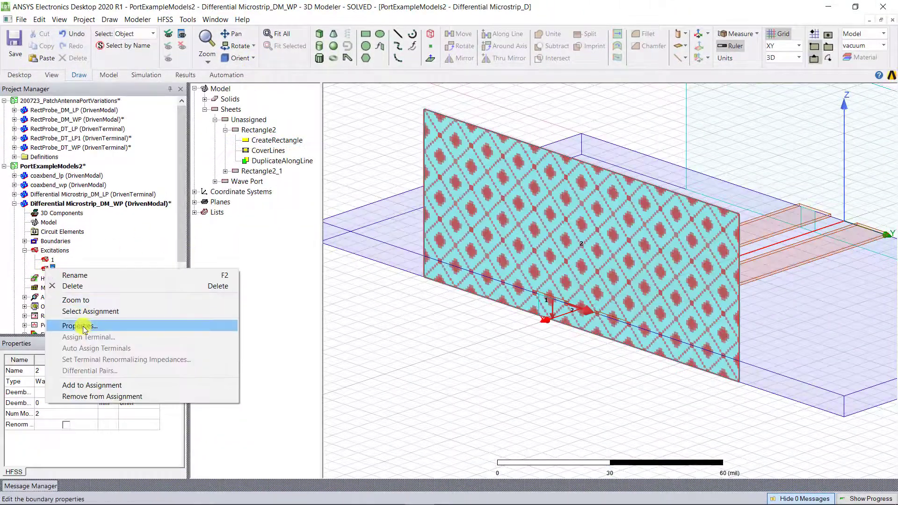
pyautogui.click(79, 326)
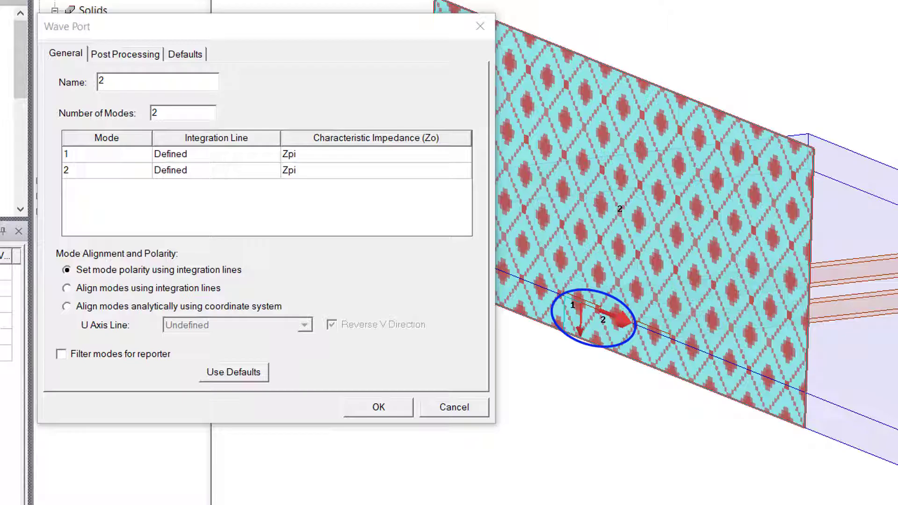
pyautogui.click(217, 171)
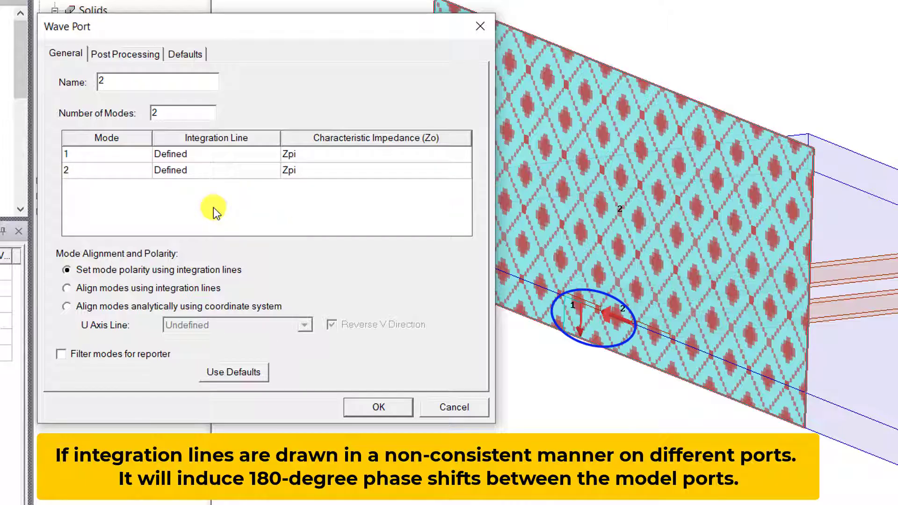
pyautogui.moveTo(221, 180)
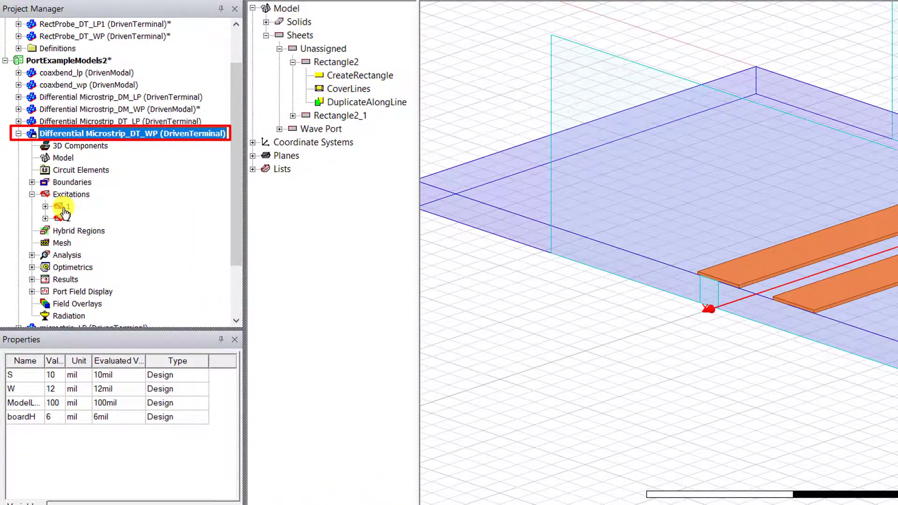
# Pick an entry from port 1's options menu in the DT_WP design
pyautogui.rightClick(62, 206)
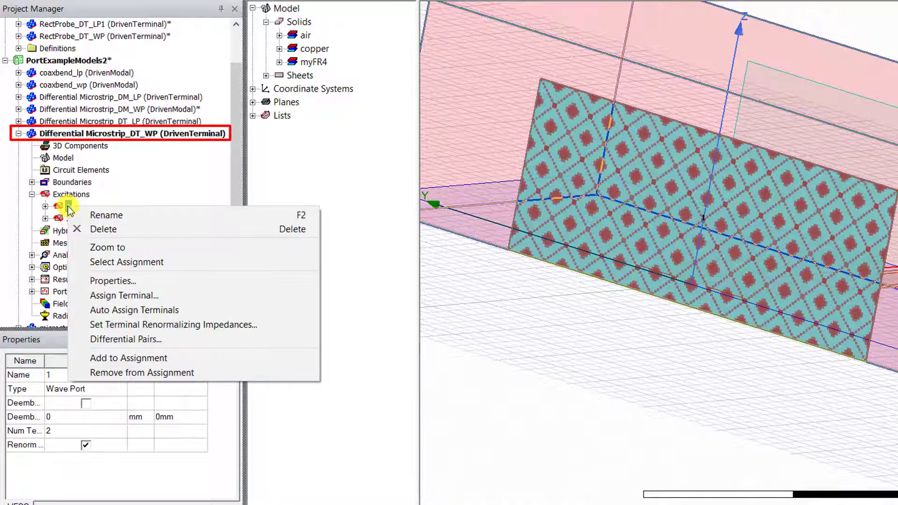
pyautogui.click(112, 281)
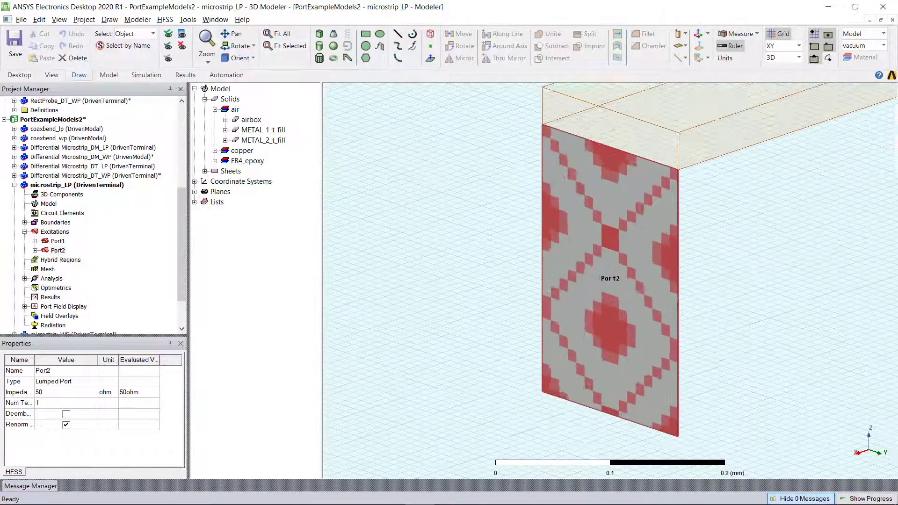
# Fit the whole meander microstrip_LP model in the view
pyautogui.click(278, 34)
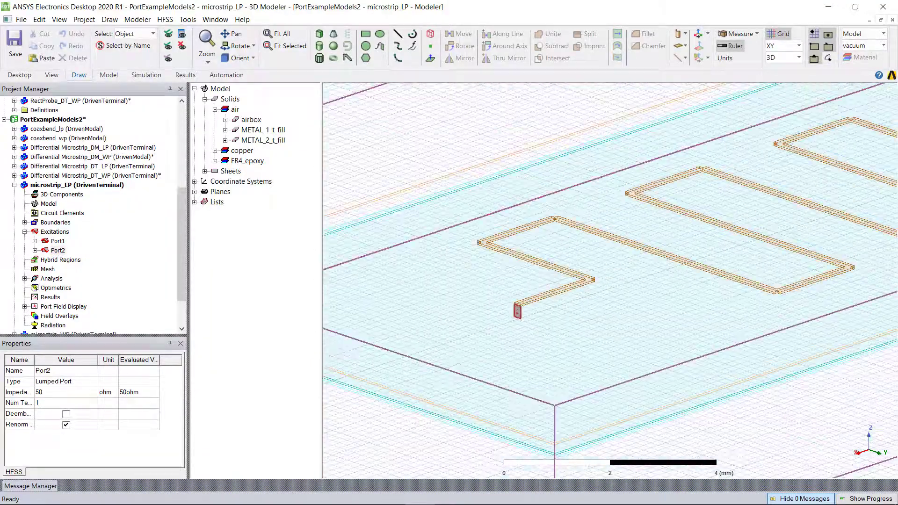
pyautogui.click(278, 33)
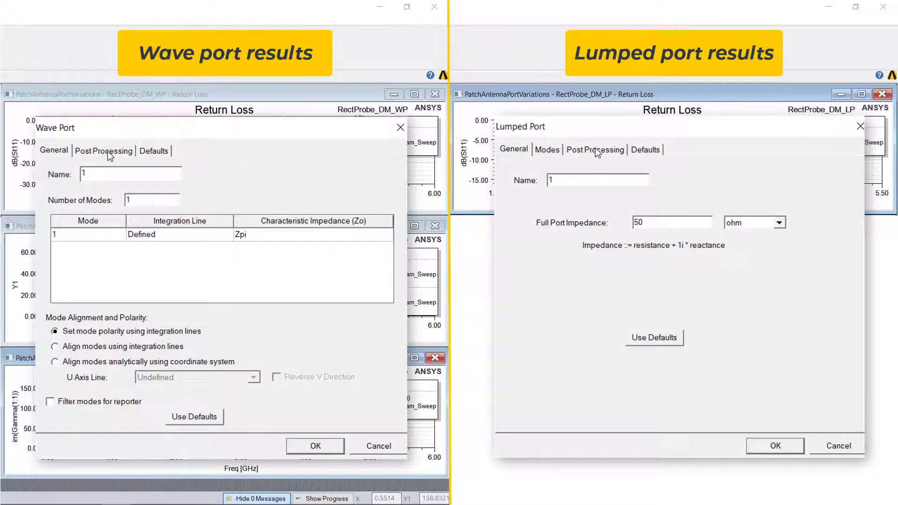
# Compare the wave port's Post Processing and General tabs with the lumped port's Modes tab
pyautogui.click(104, 150)
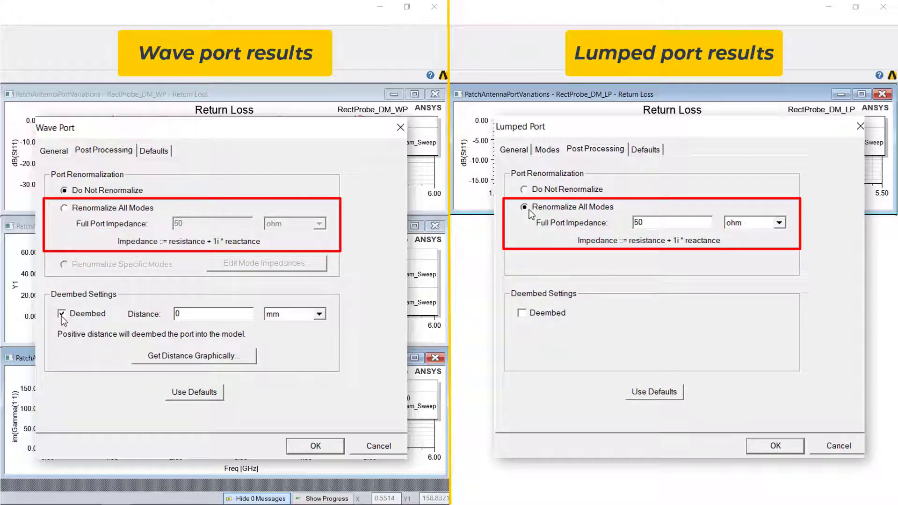
pyautogui.click(54, 150)
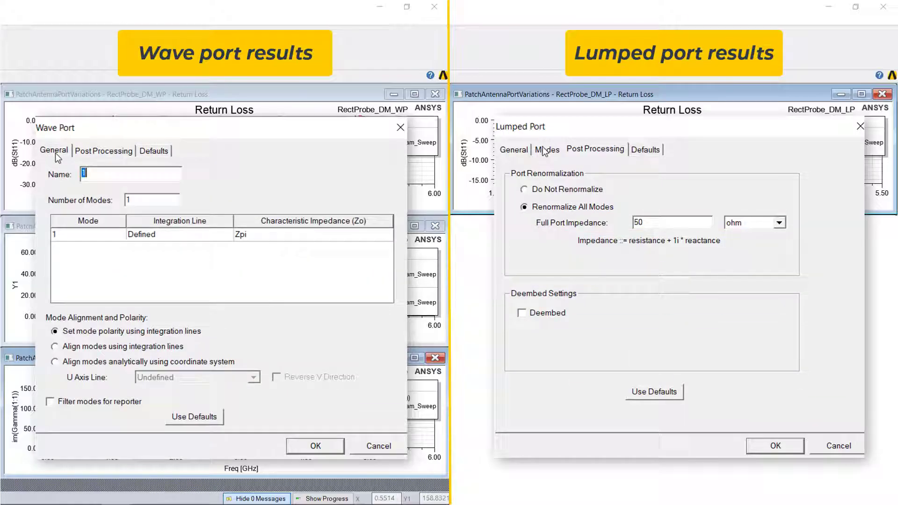
pyautogui.click(546, 150)
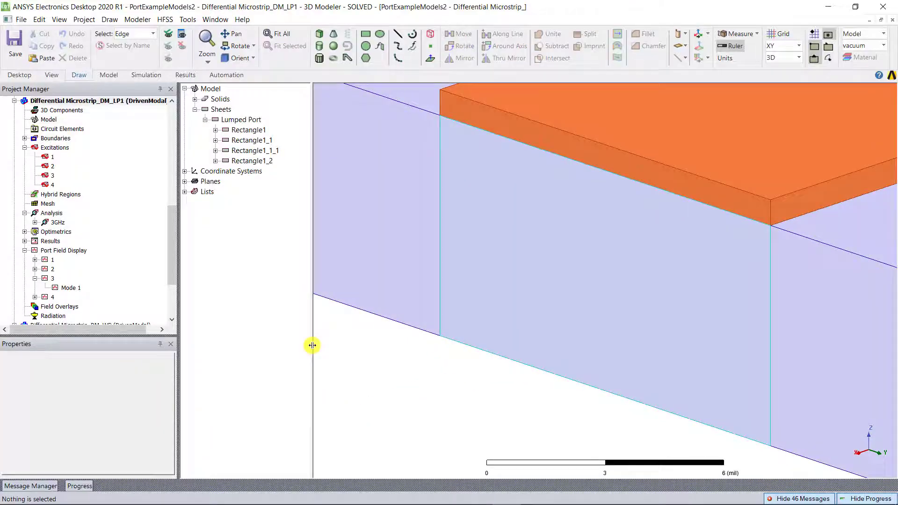
pyautogui.moveTo(254, 309)
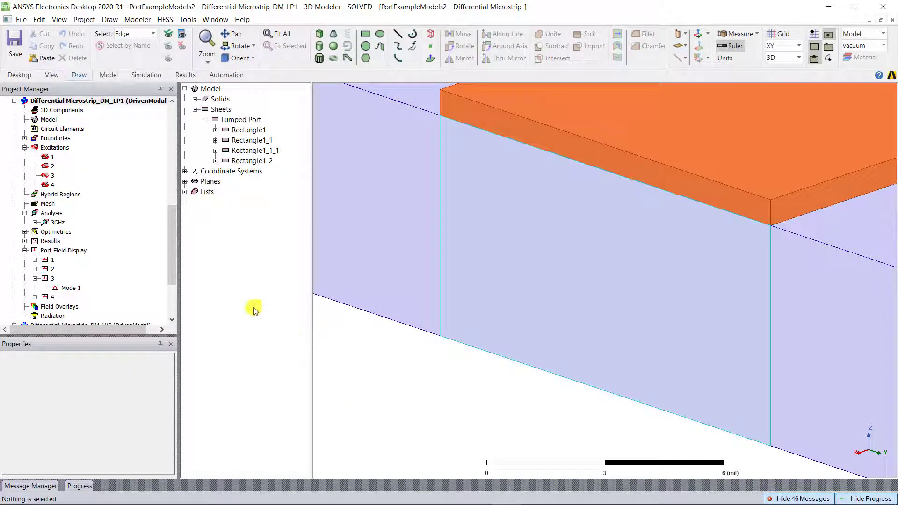
# View lumped port 3's integration line, then start a lumped port on Rectangle1_1_1
pyautogui.click(52, 175)
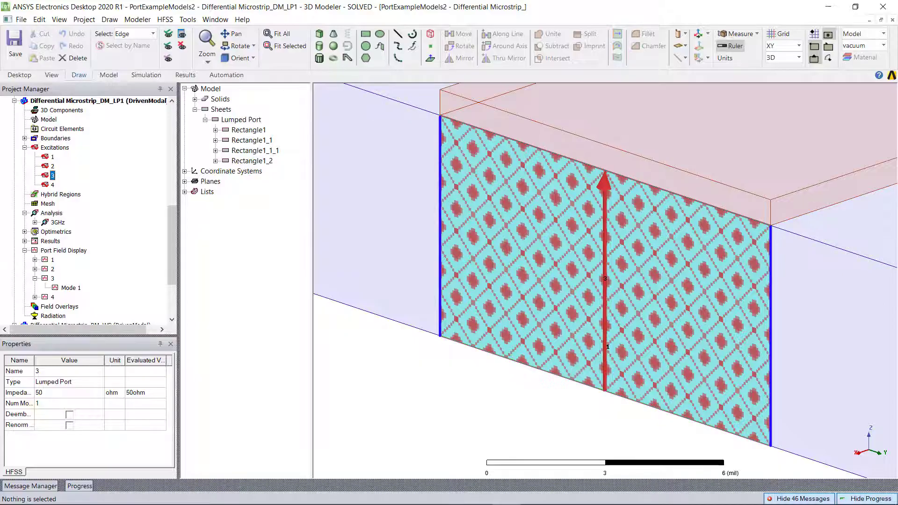
pyautogui.click(70, 288)
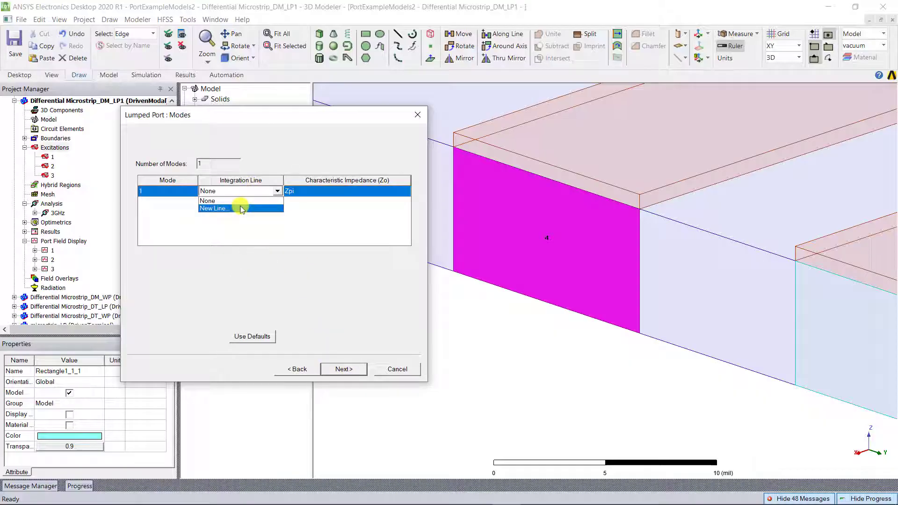
# Draw a new vertical integration line and finish lumped port 4 with 50 ohm renormalization
pyautogui.click(215, 208)
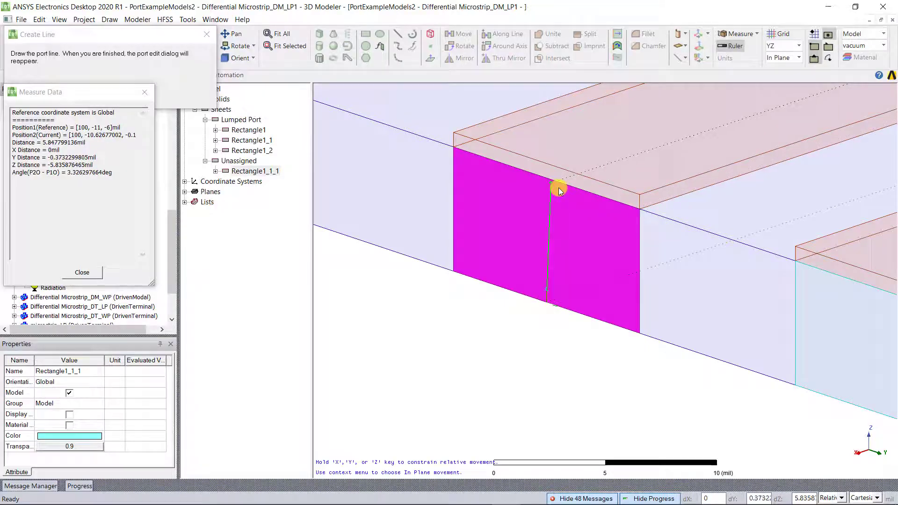
pyautogui.moveTo(559, 189)
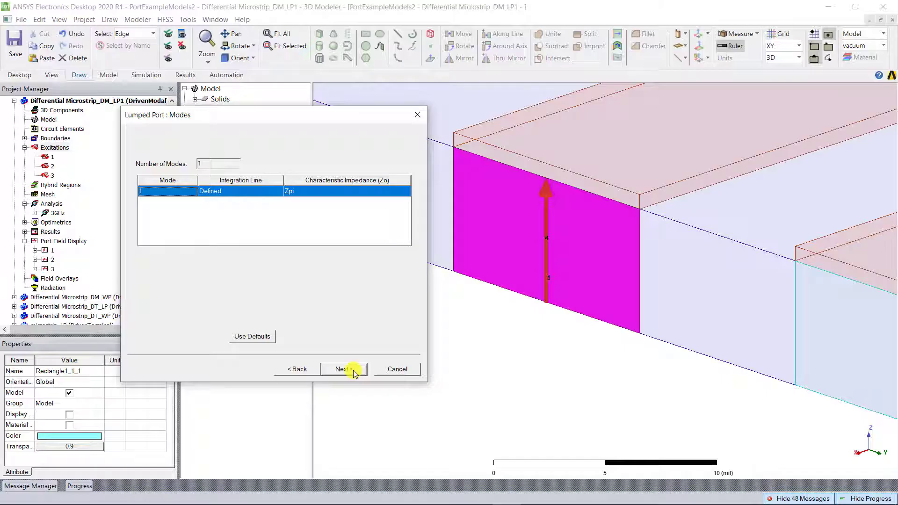
pyautogui.click(342, 370)
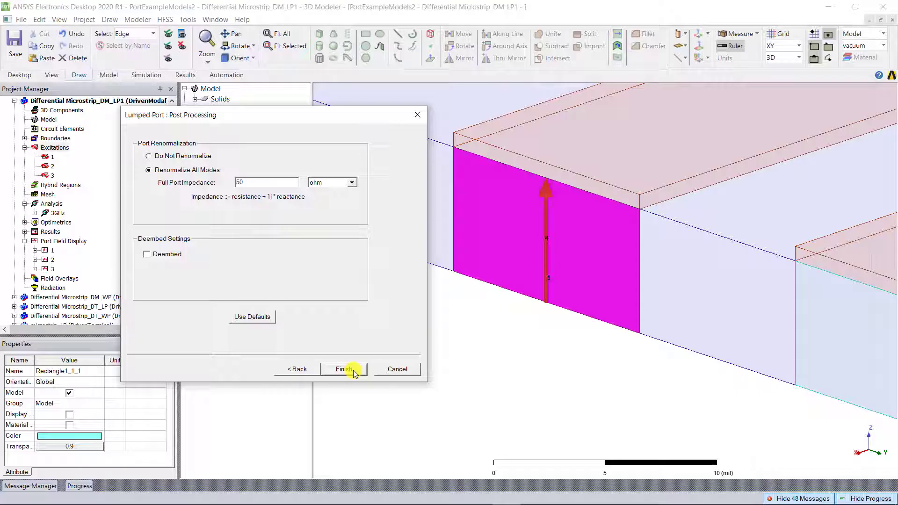
pyautogui.click(343, 370)
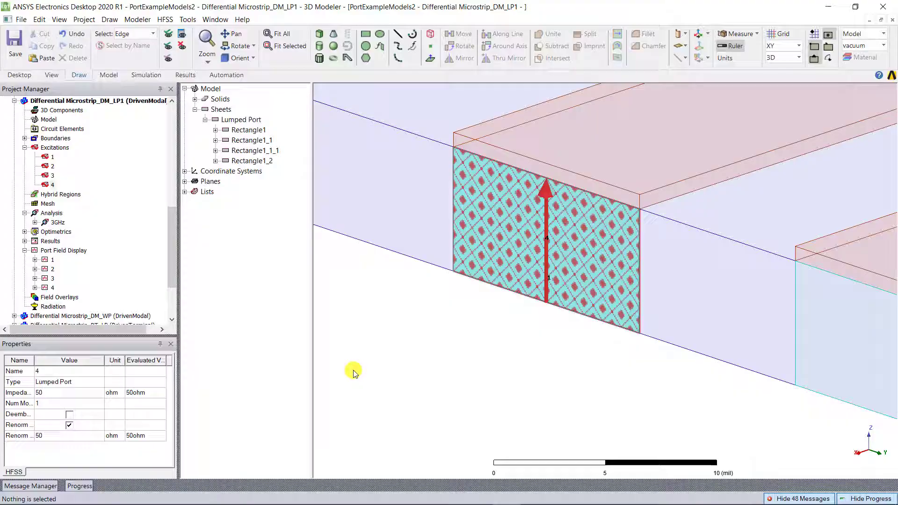